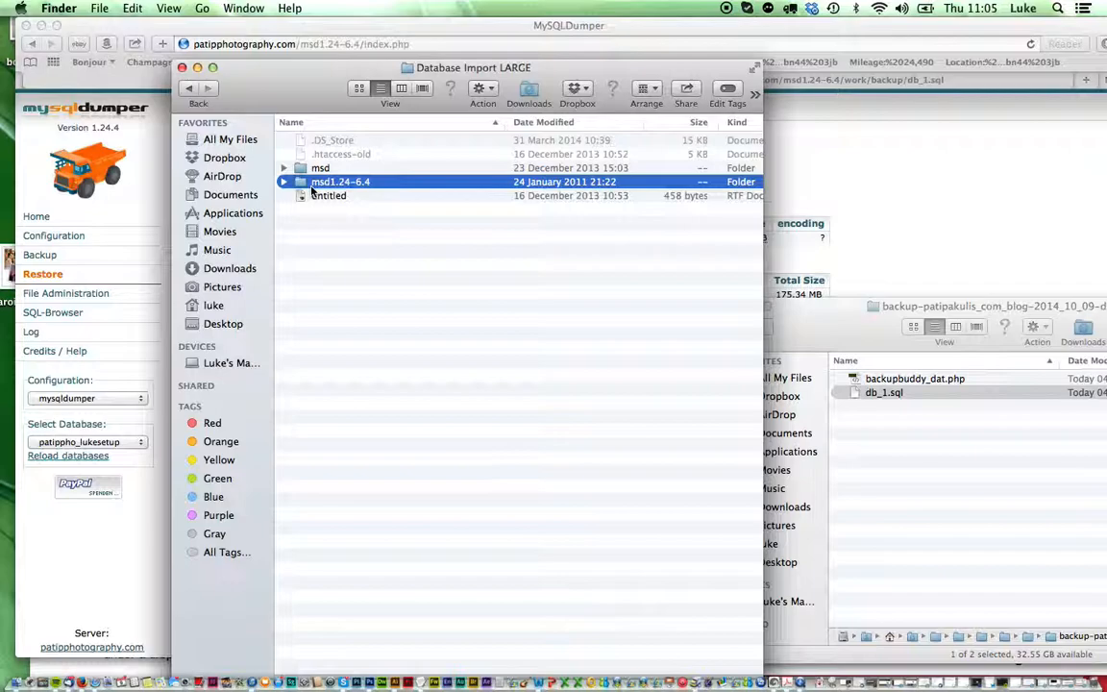
pyautogui.moveTo(311, 184)
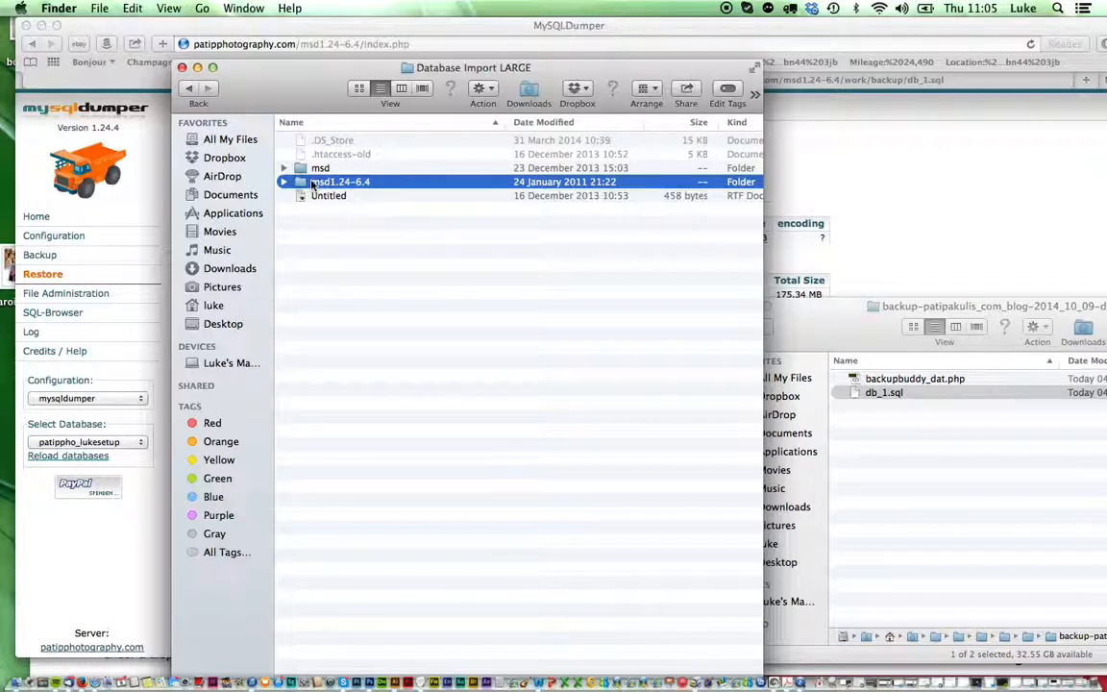
# Open config.php from the msd1.24-6.4 folder in TextEdit via Open With.
pyautogui.doubleClick(338, 181)
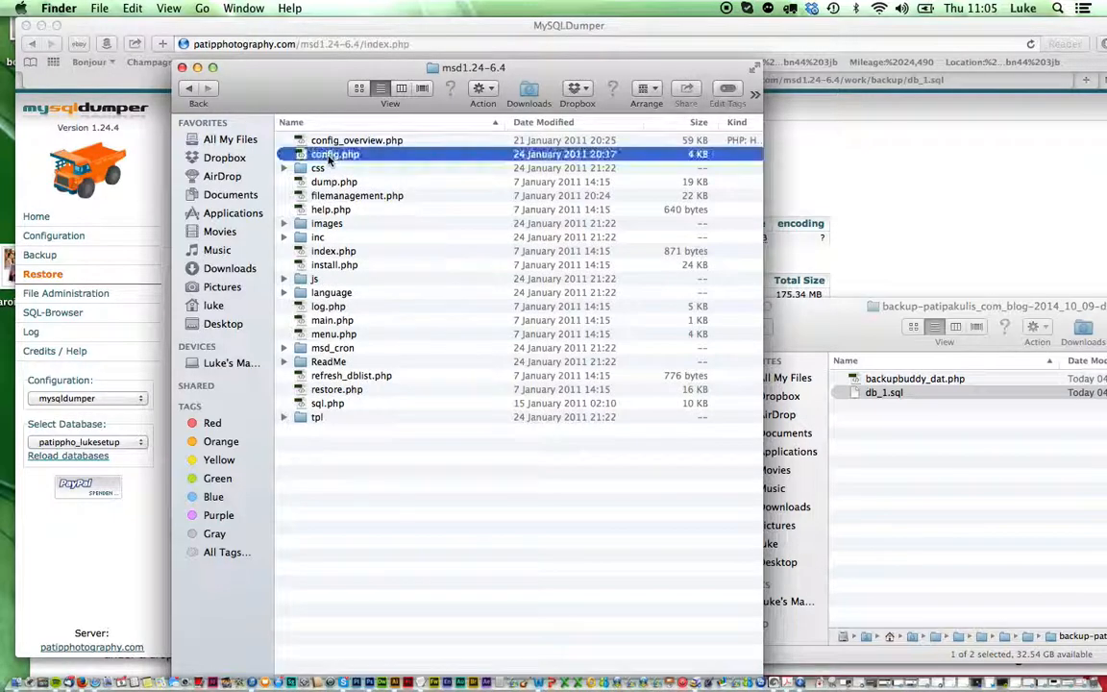
pyautogui.rightClick(335, 153)
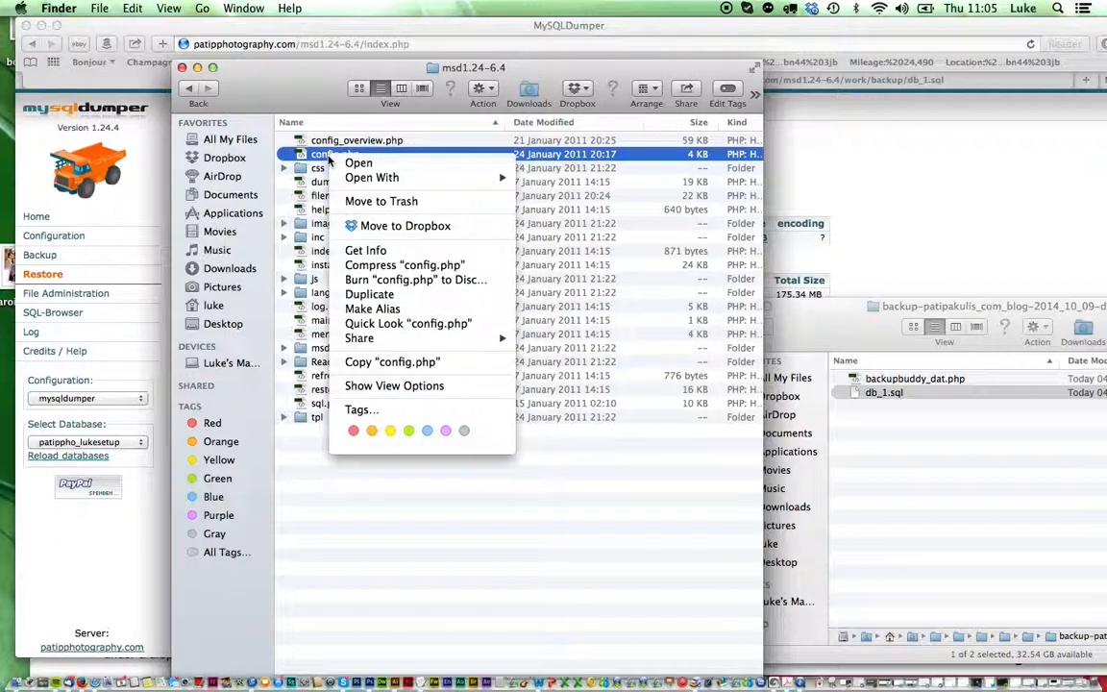
pyautogui.moveTo(371, 177)
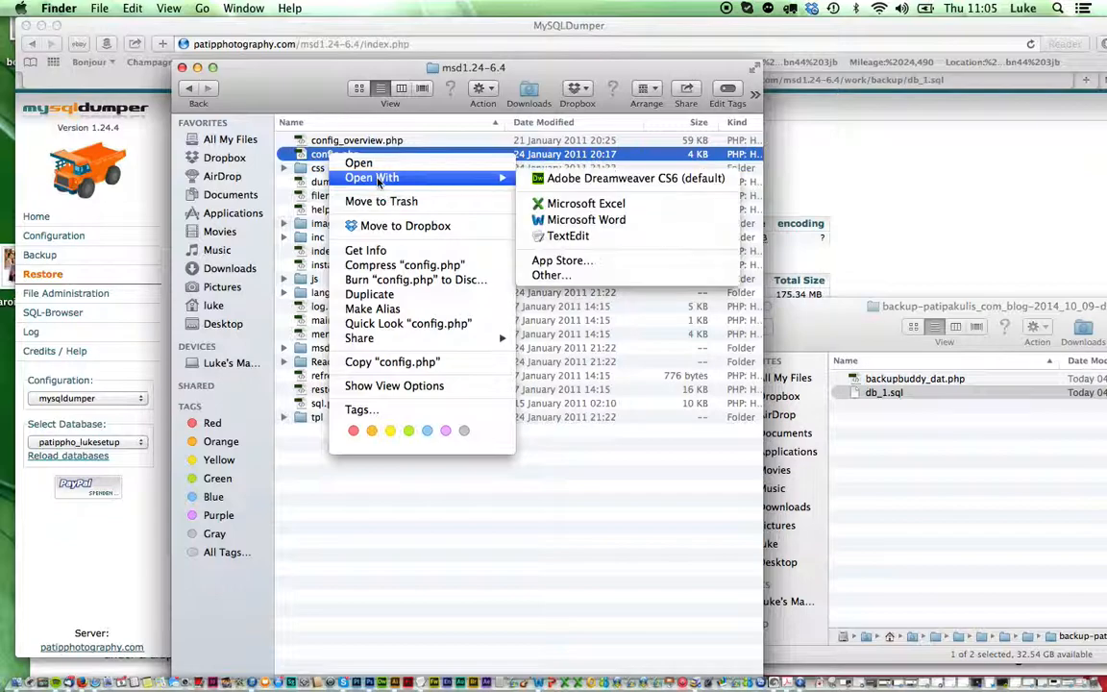
pyautogui.click(569, 234)
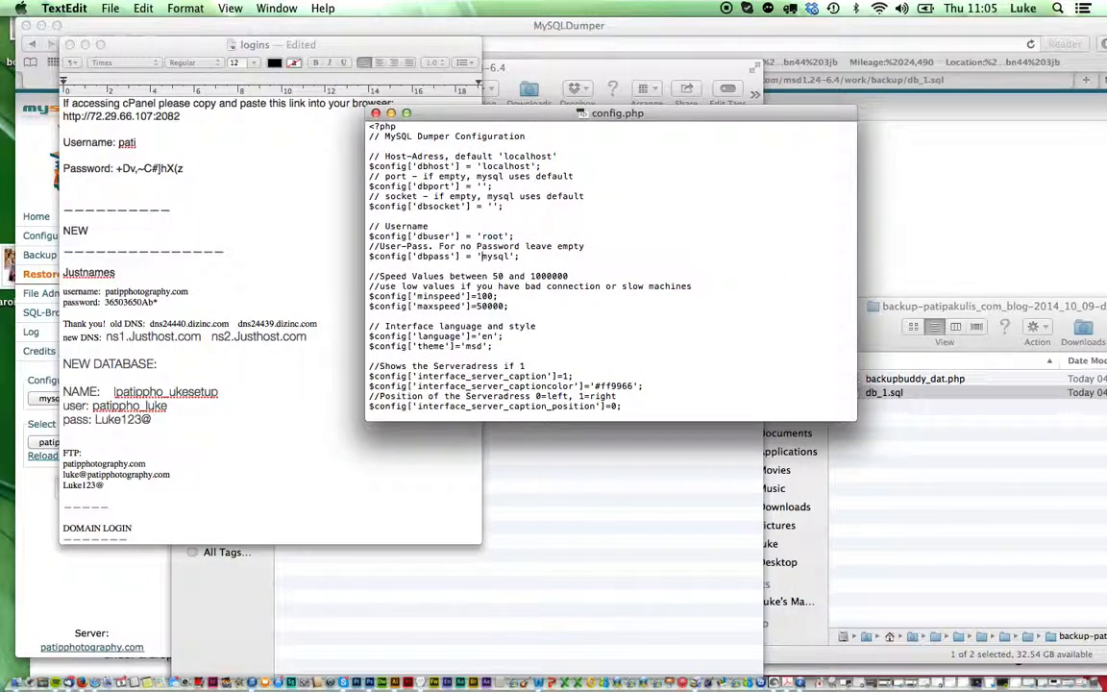
# Select the dbpass value to review it, then close config.php.
pyautogui.doubleClick(496, 256)
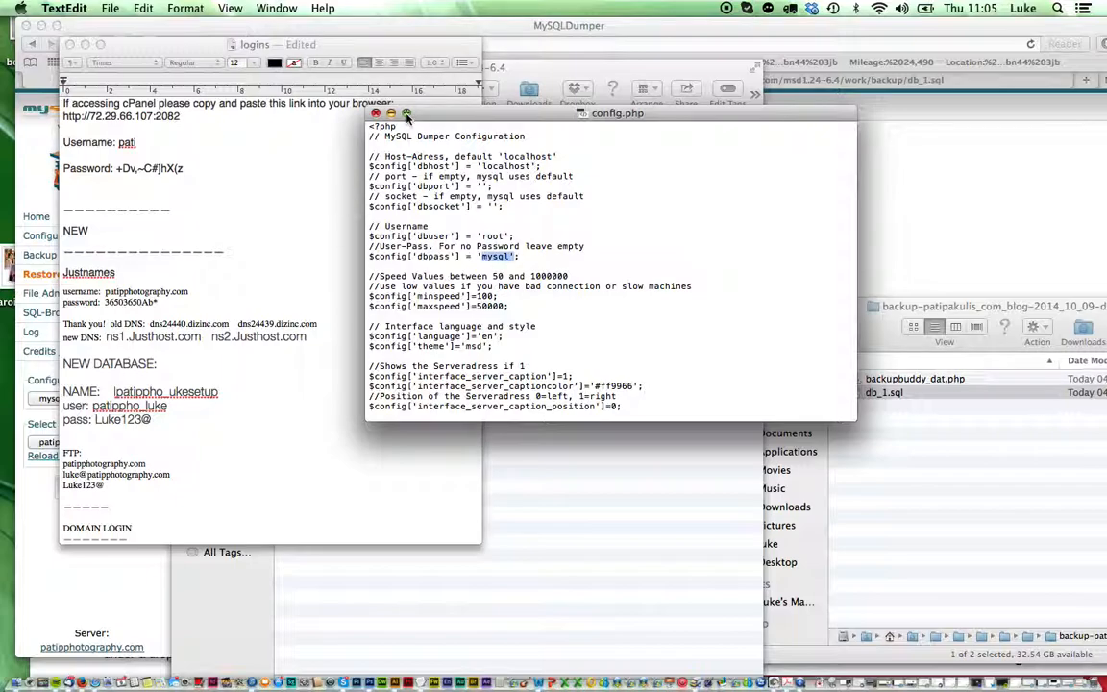
pyautogui.click(376, 111)
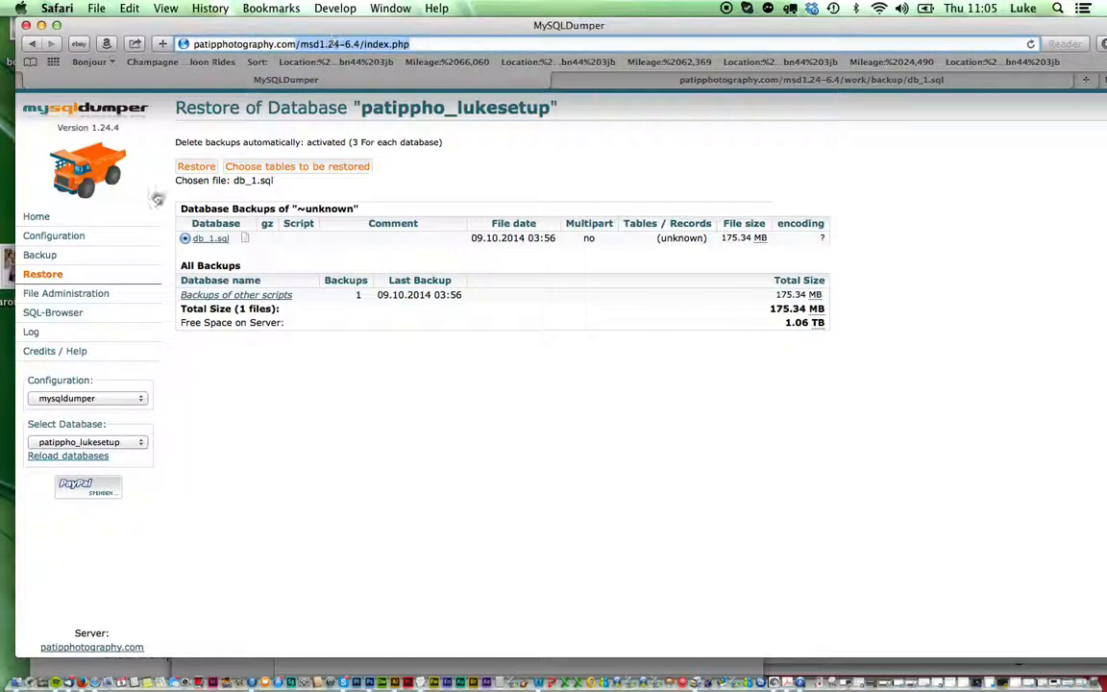
pyautogui.moveTo(37, 215)
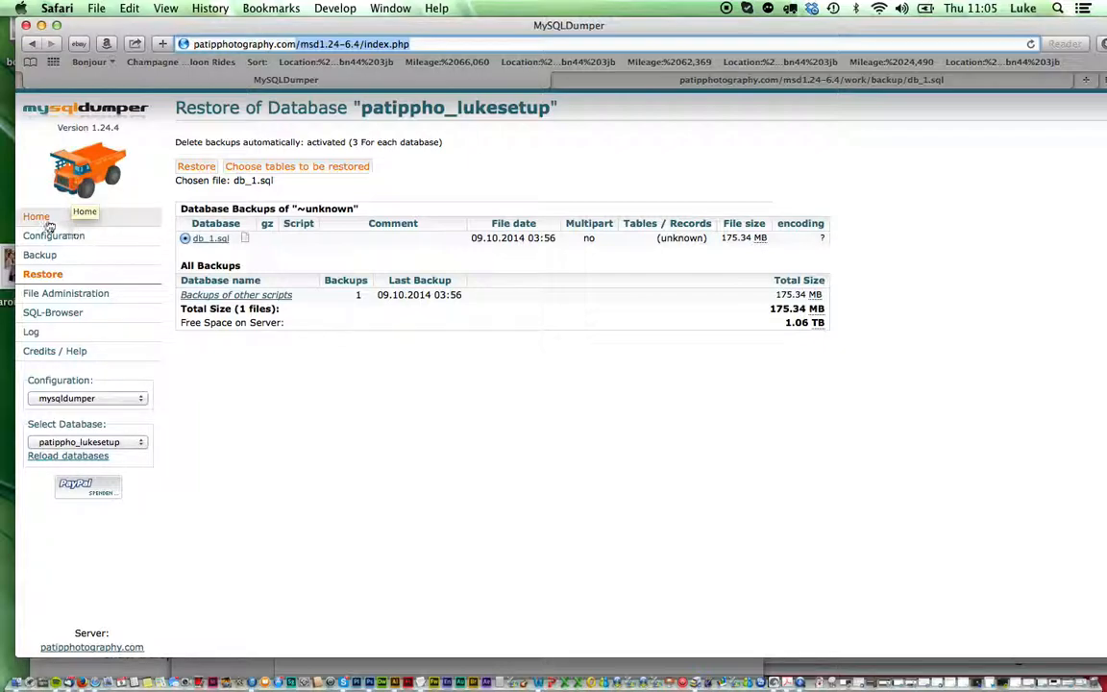
pyautogui.moveTo(53, 235)
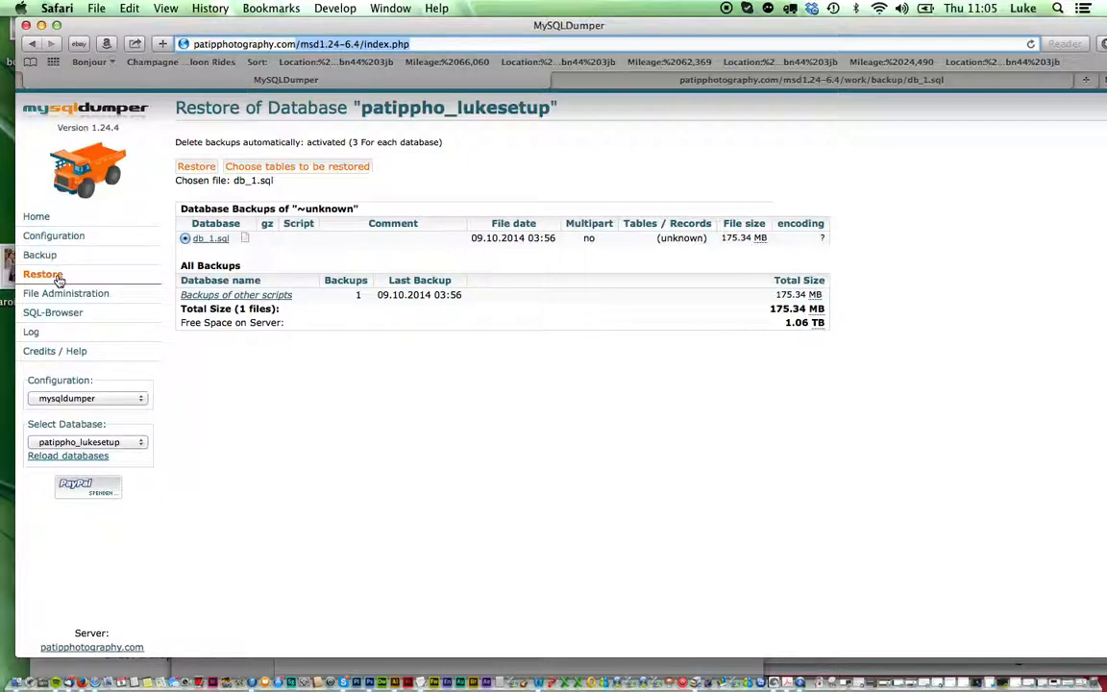
pyautogui.moveTo(125, 442)
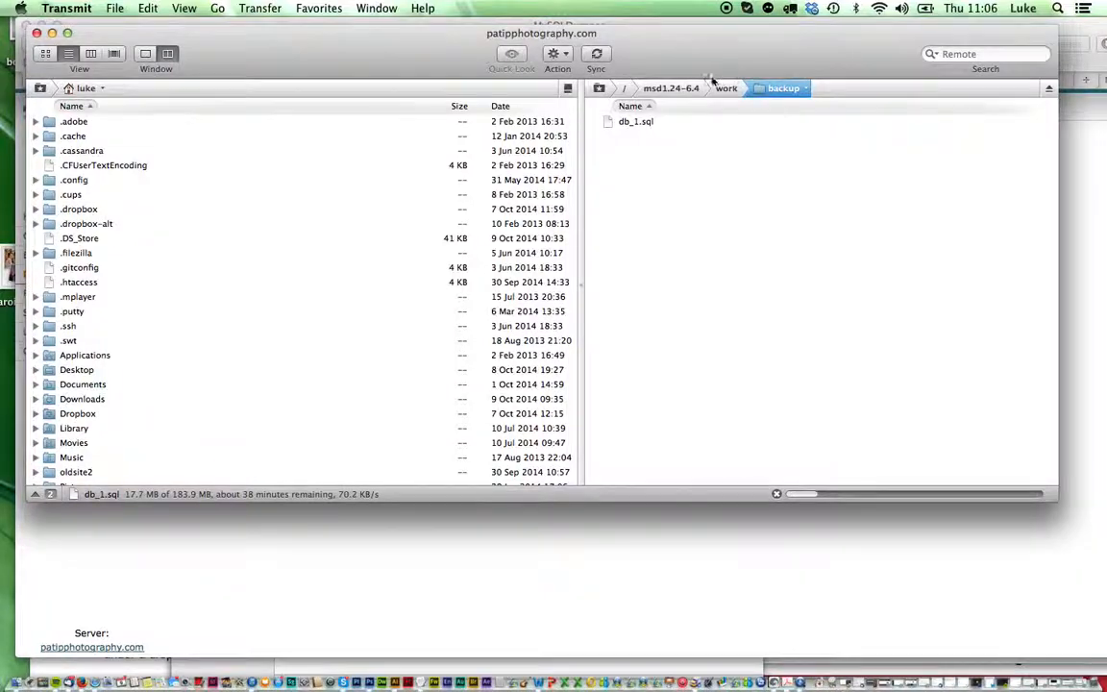
# Browse from the backup folder up to msd1.24-6.4 and into the work folder on the server.
pyautogui.click(669, 88)
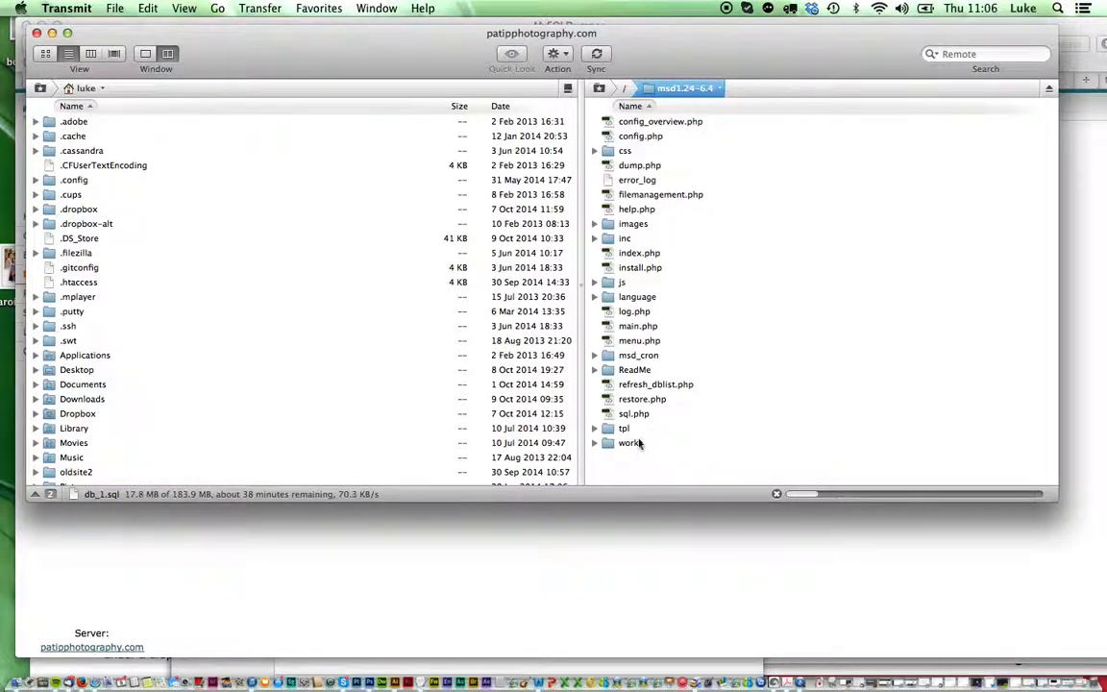
pyautogui.doubleClick(631, 442)
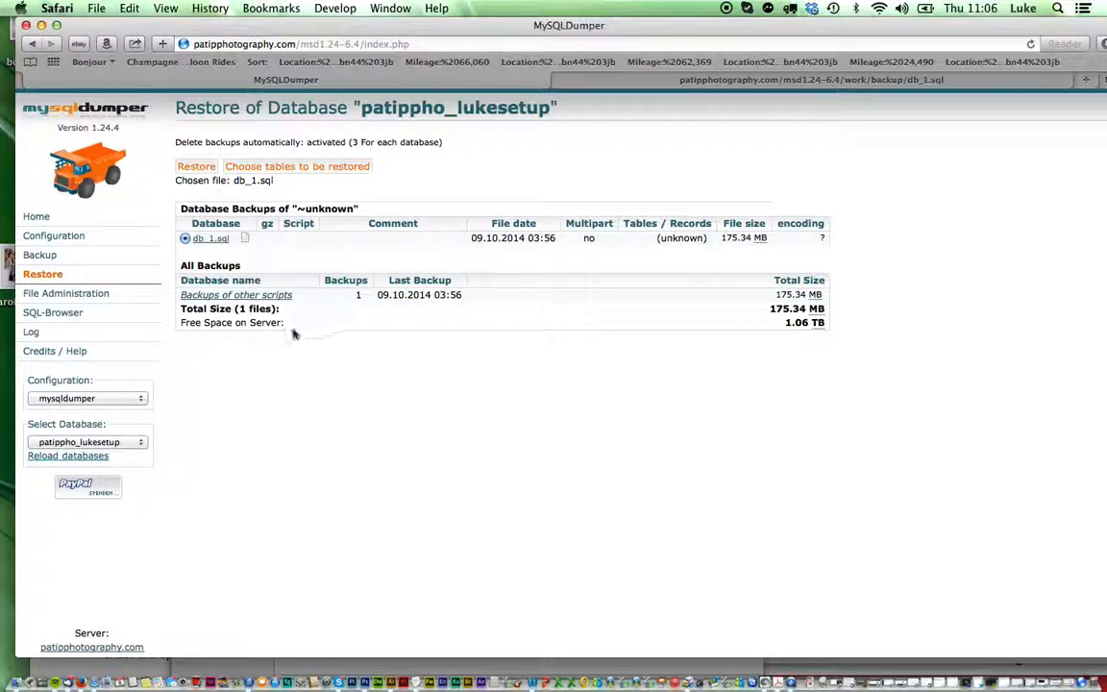
pyautogui.moveTo(226, 265)
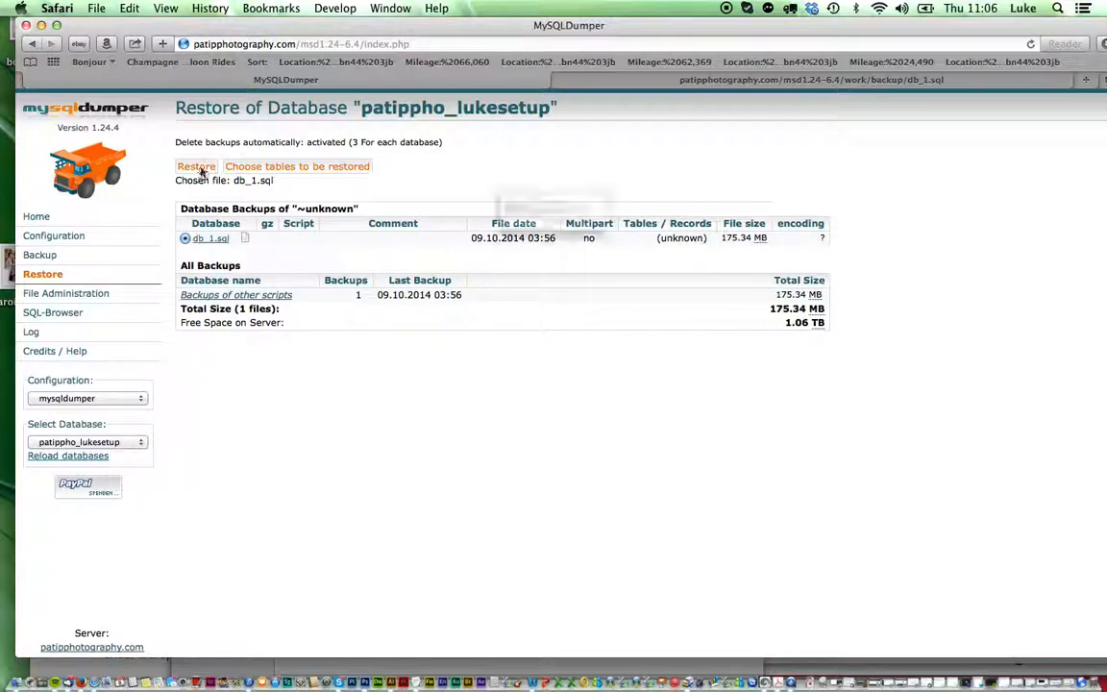
# Start the restore of db_1.sql, reaching the backup encoding choice.
pyautogui.click(196, 165)
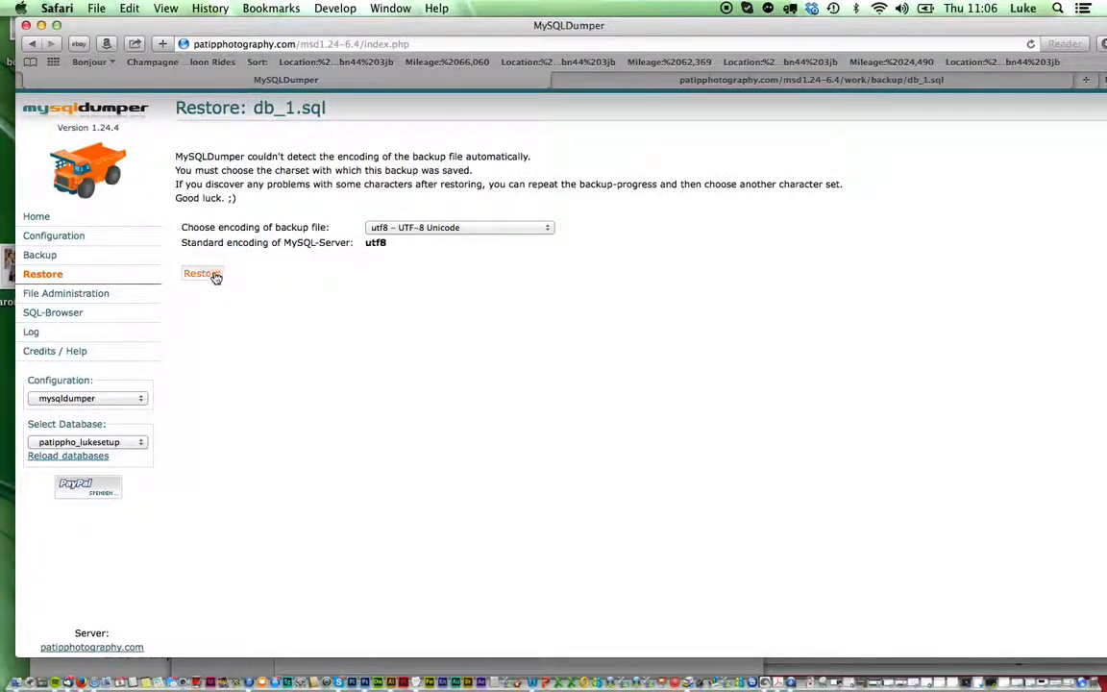
# Launch the db_1.sql restore with utf8 - UTF-8 Unicode encoding.
pyautogui.click(200, 273)
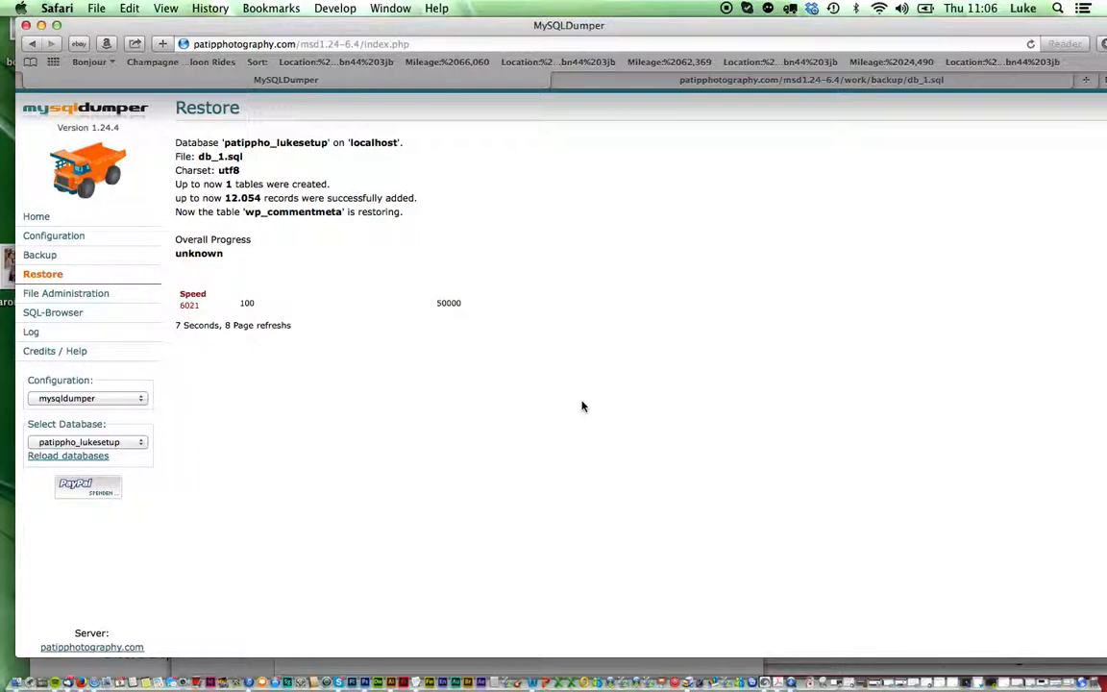
pyautogui.moveTo(442, 28)
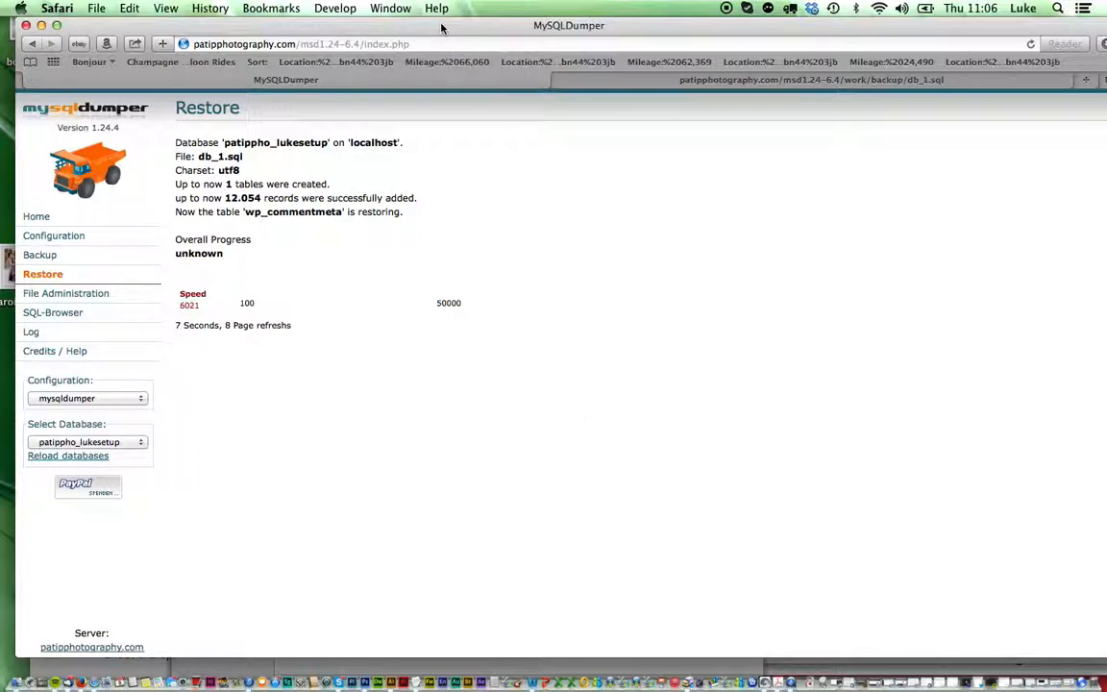